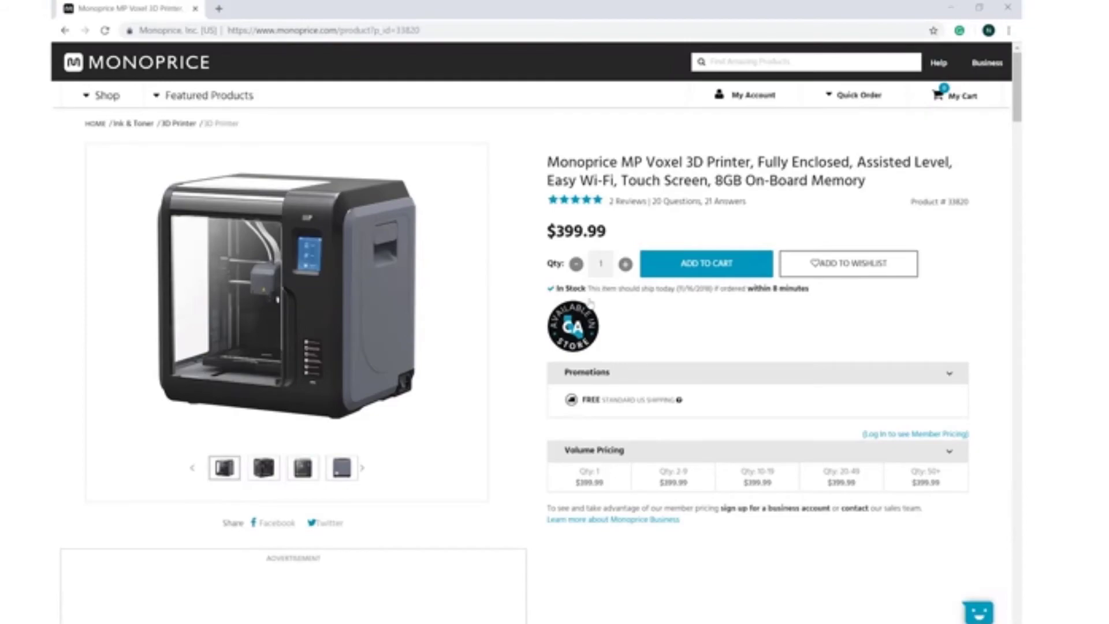
- Open Print > Connect Machine and set Connect Mode to Wi-Fi at 10.232.183.100:8899
{"action": "scroll", "scroll_direction": "down", "scroll_amount": 3}
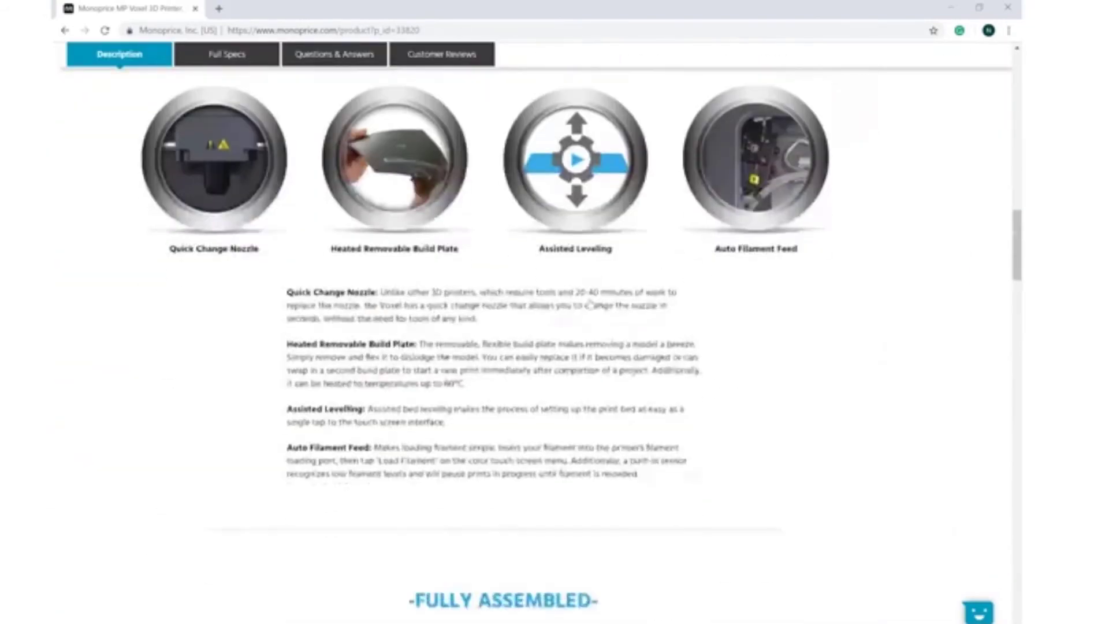
{"action": "scroll", "scroll_direction": "down", "scroll_amount": 3}
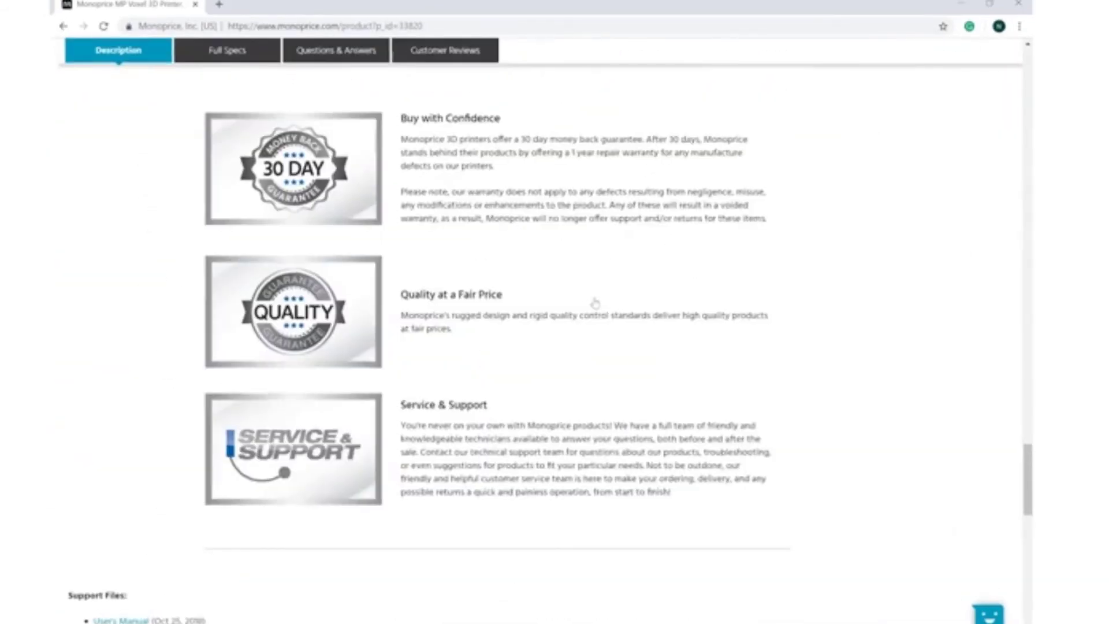
{"action": "scroll", "scroll_direction": "down", "scroll_amount": 3}
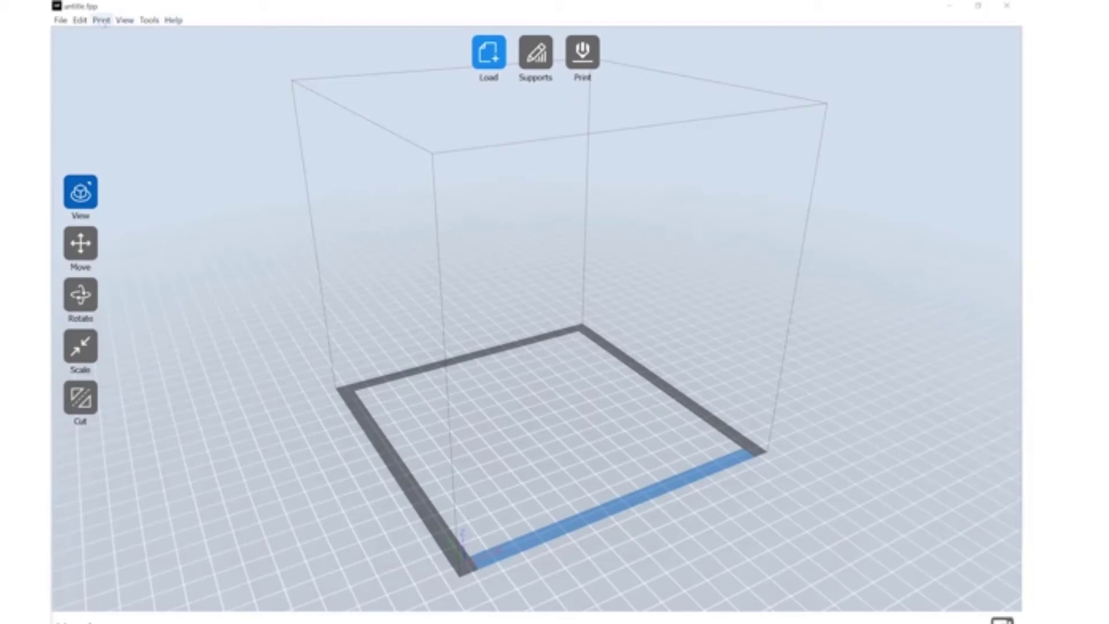
{"action": "left_click", "coordinate": [102, 19]}
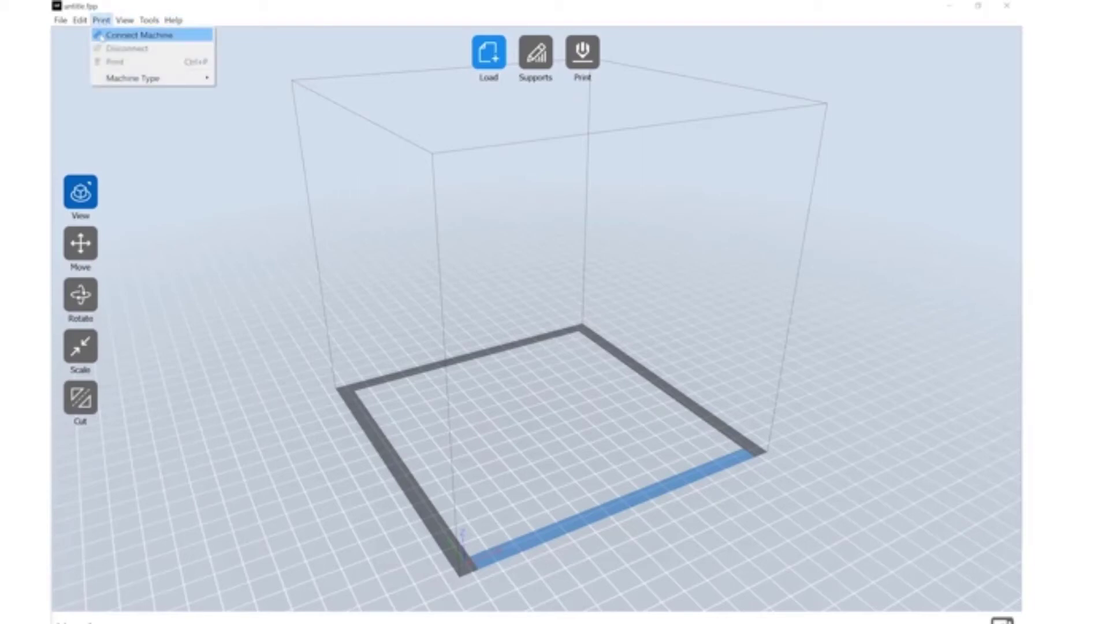
{"action": "left_click", "coordinate": [135, 34]}
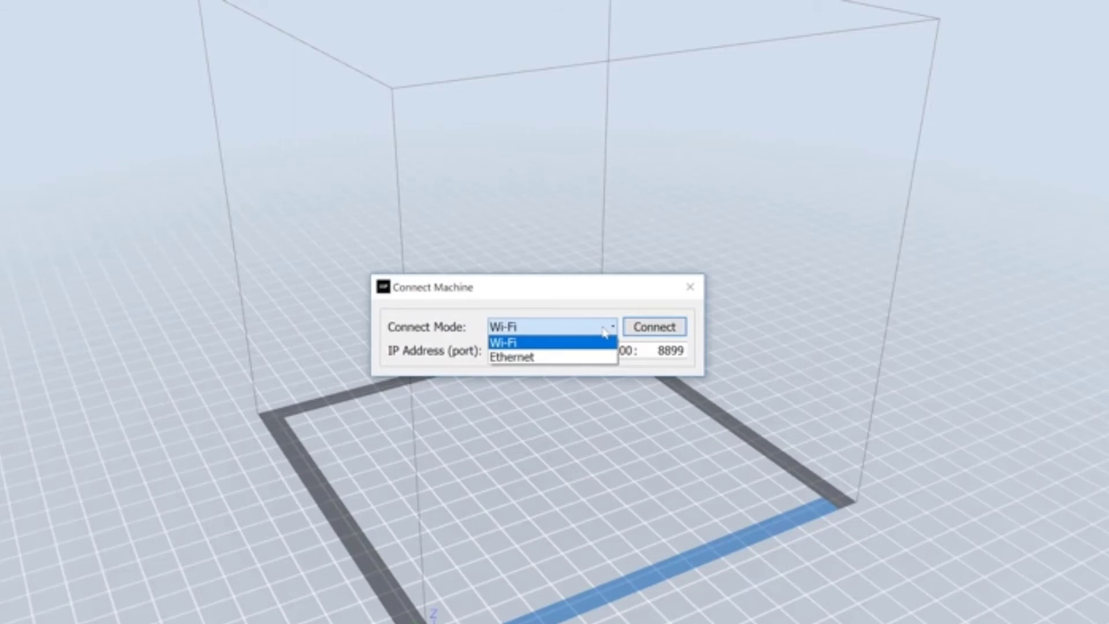
{"action": "left_click", "coordinate": [513, 342]}
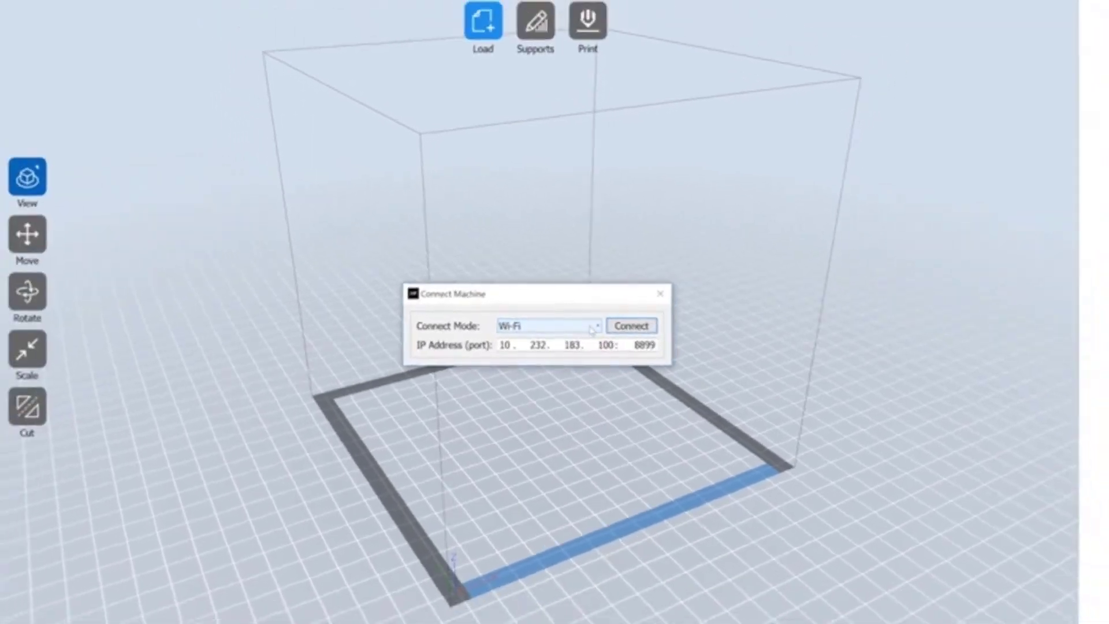